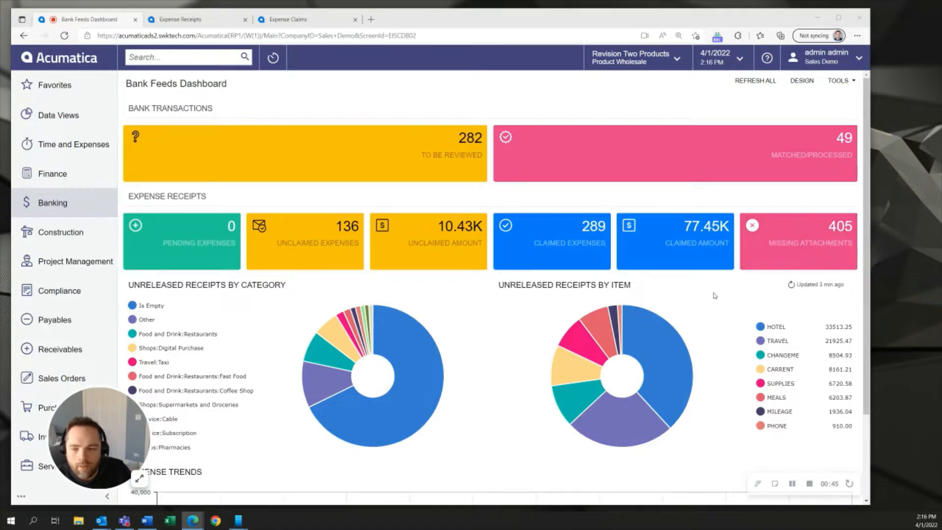
mouse_move(424, 300)
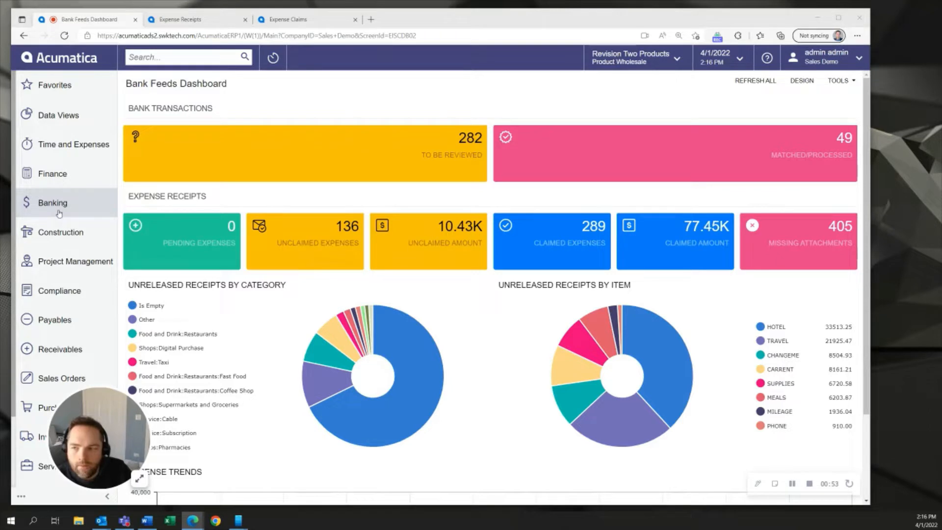
Show the Banking workspace overview of screens, processes, reports and dashboards.
left_click(52, 202)
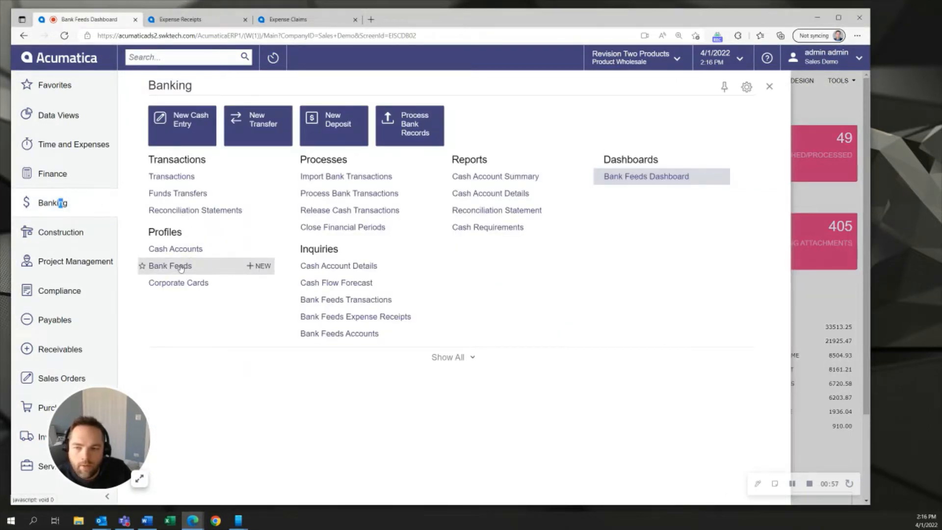
From the TEST bank feed, start Plaid's Link Account flow, agree to terms, then back out at bank selection.
left_click(170, 266)
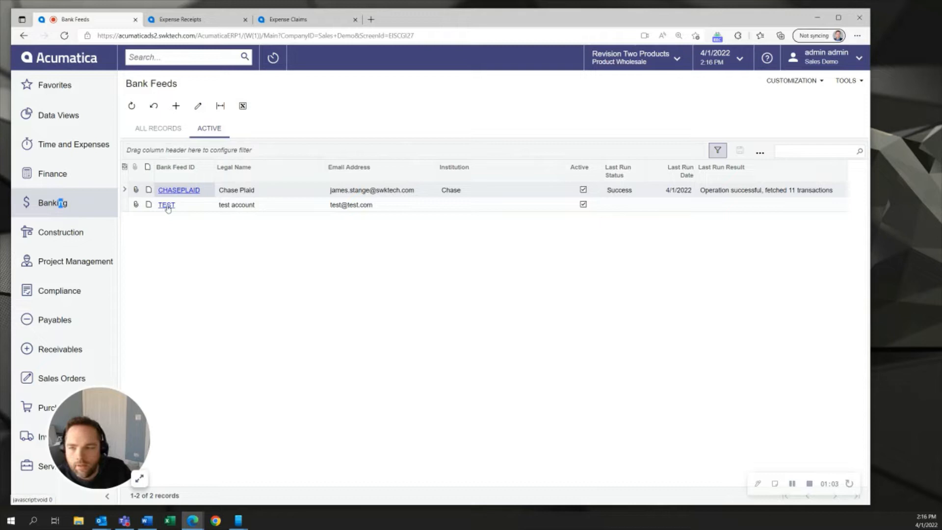
left_click(167, 205)
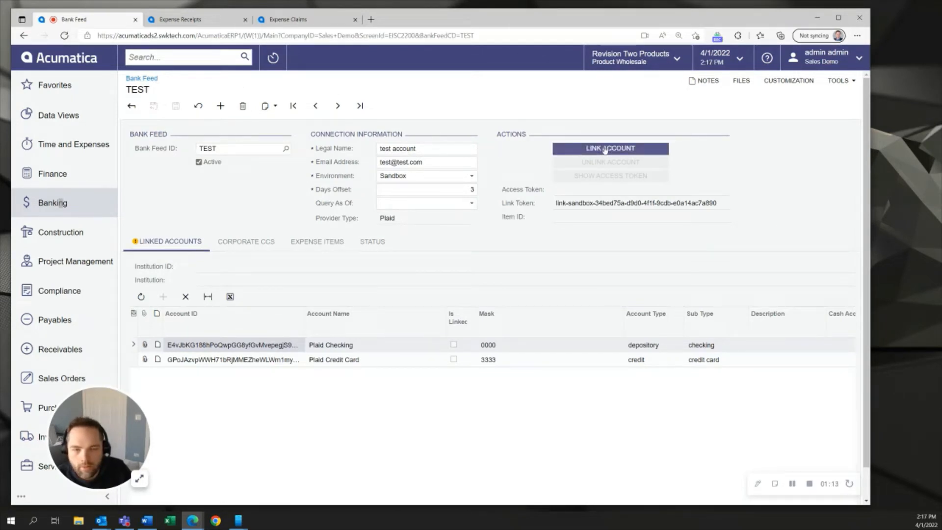
left_click(610, 148)
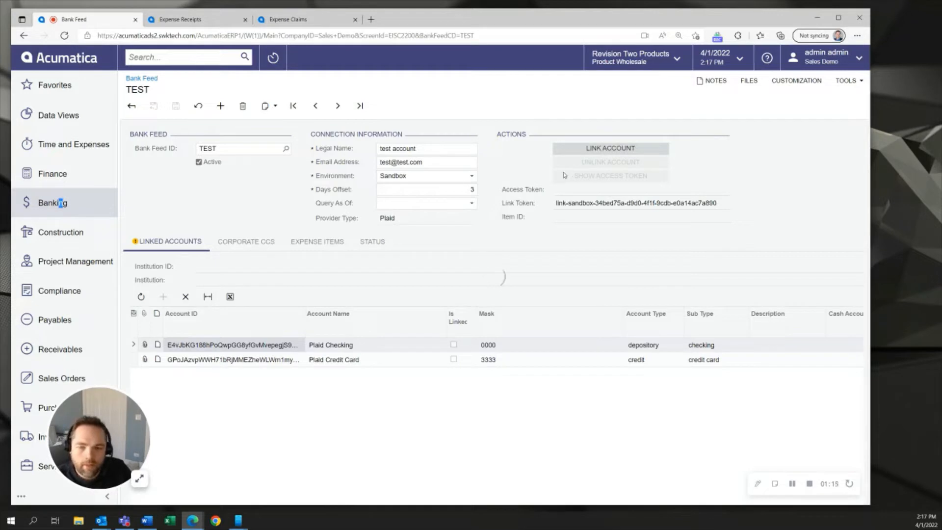
left_click(610, 149)
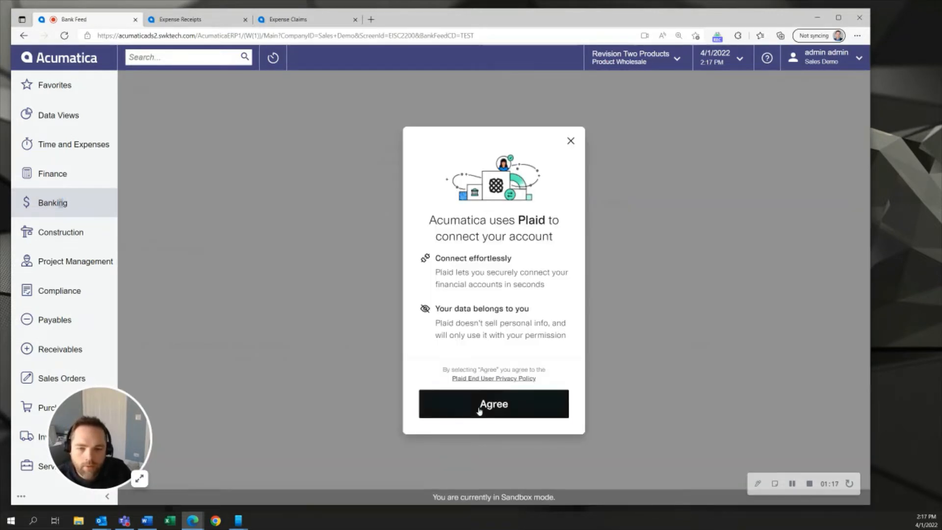
left_click(493, 404)
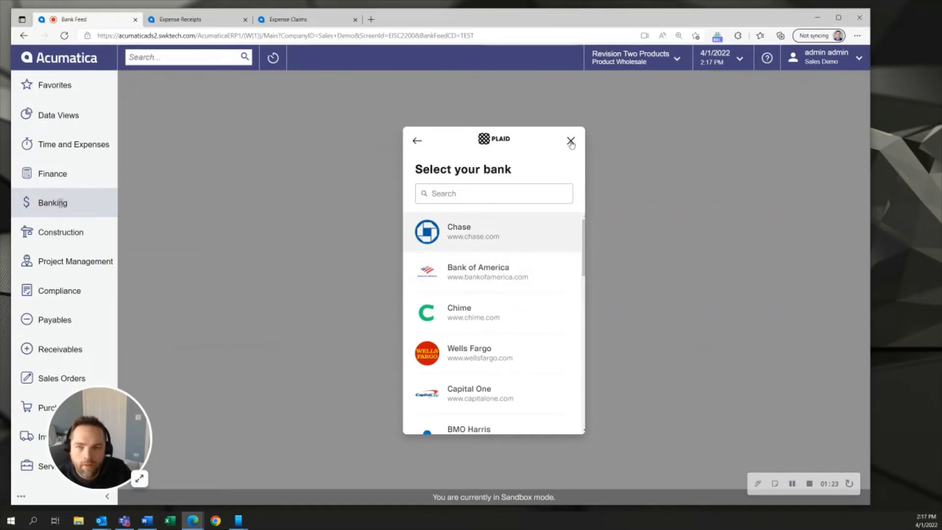
left_click(570, 141)
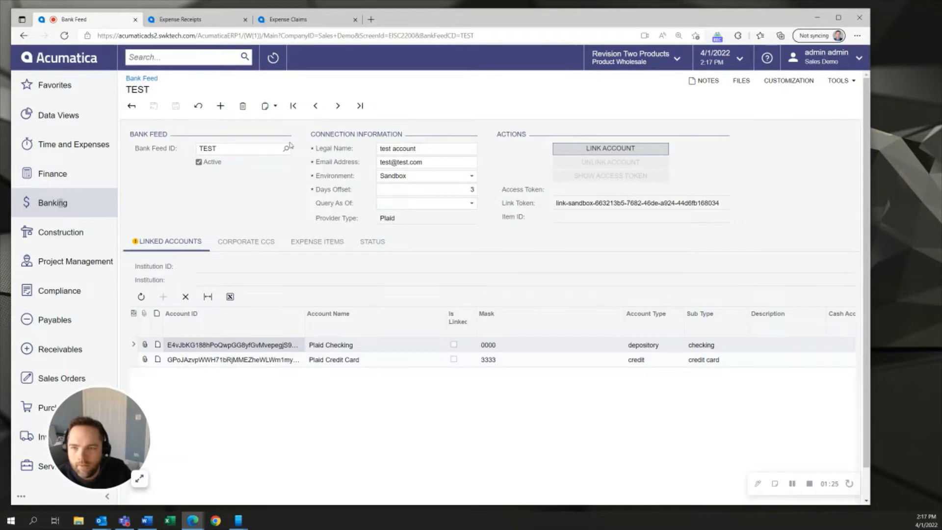
left_click(286, 148)
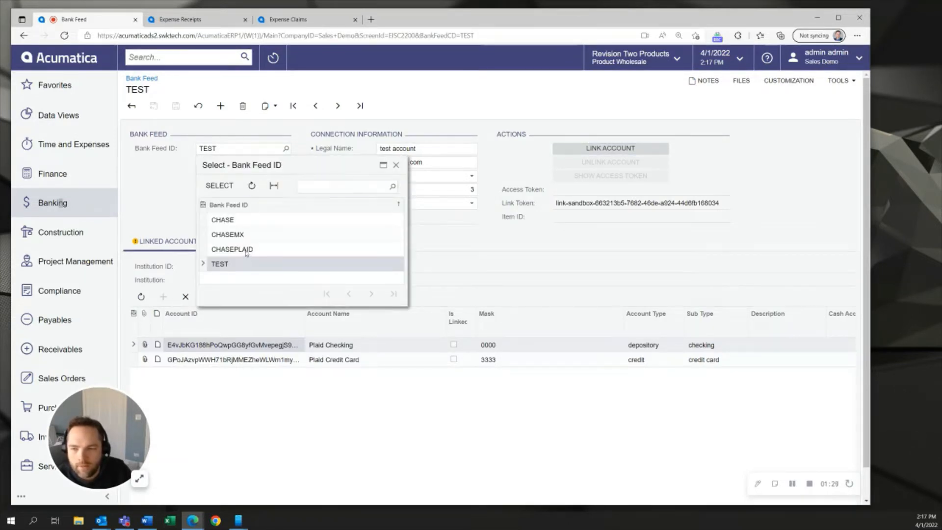
Switch to the CHASEPLAID feed and review its Corporate CCs and Expense Items matching rules.
left_click(233, 248)
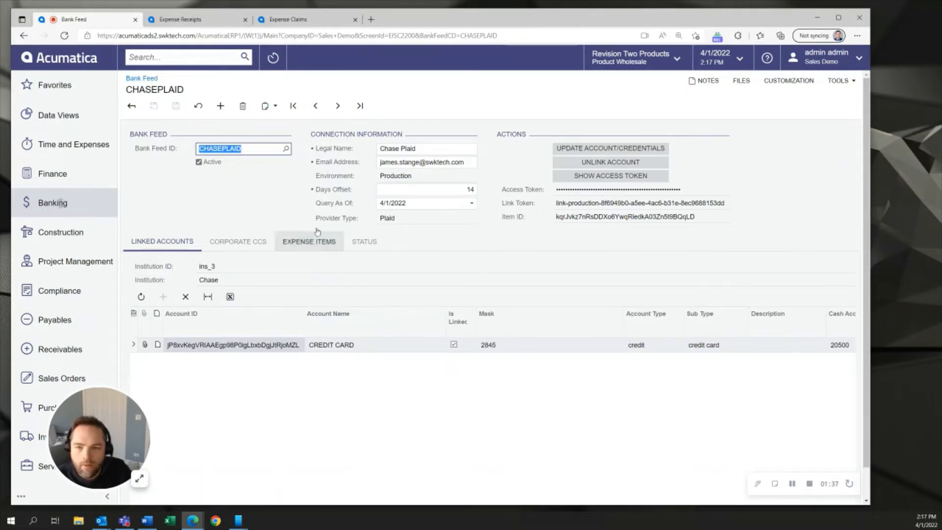
left_click(238, 241)
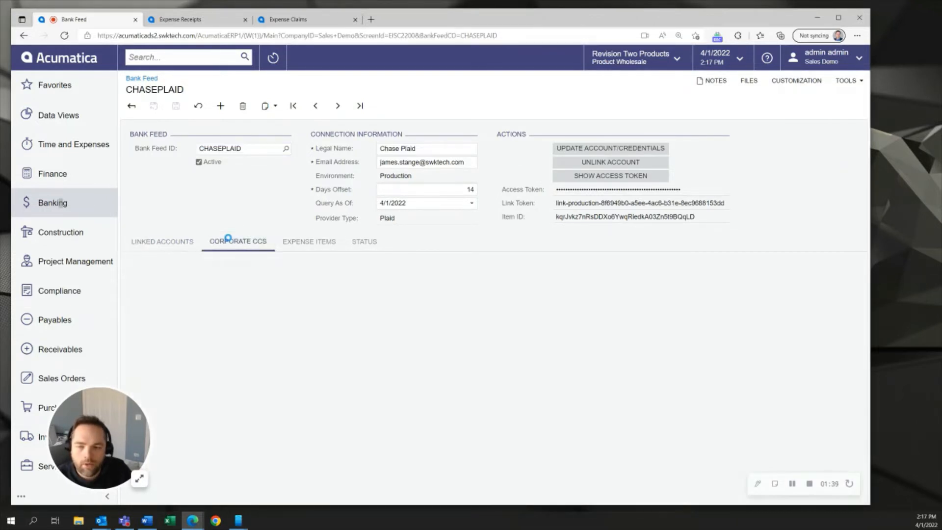
left_click(237, 242)
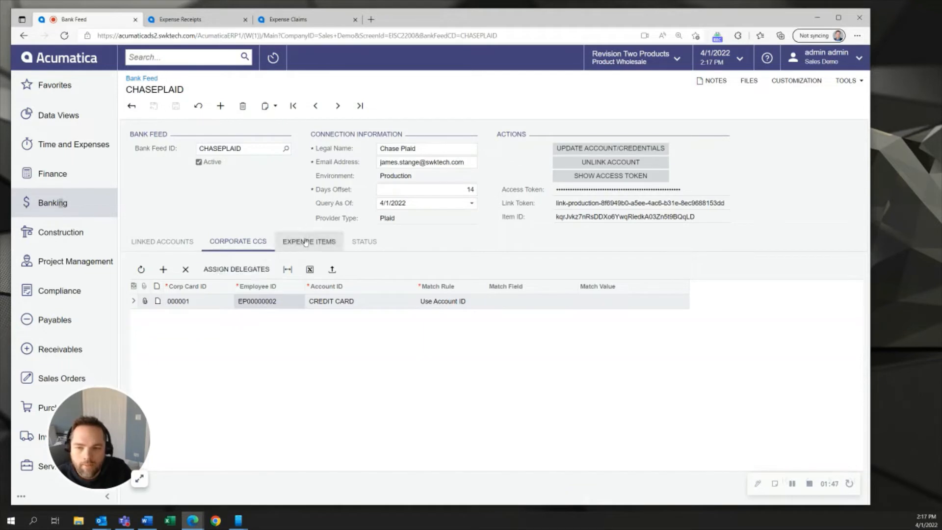
left_click(309, 242)
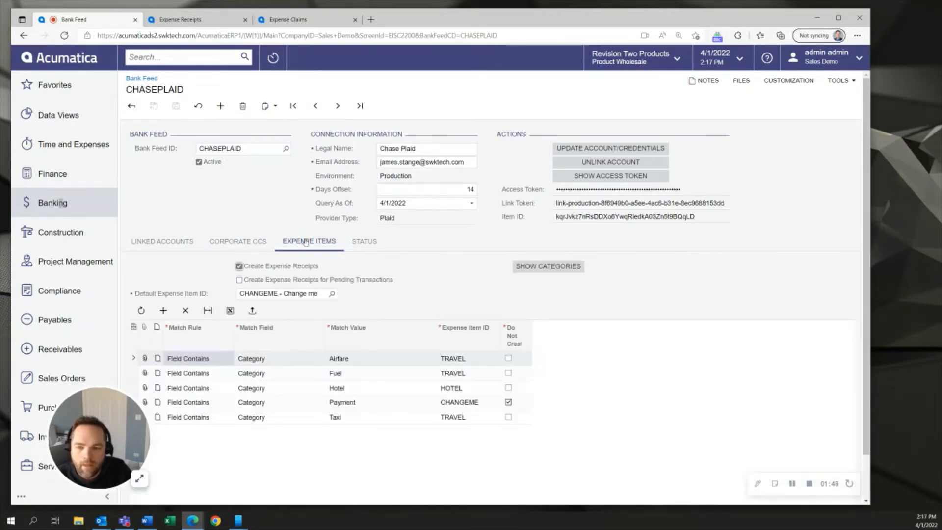
mouse_move(580, 361)
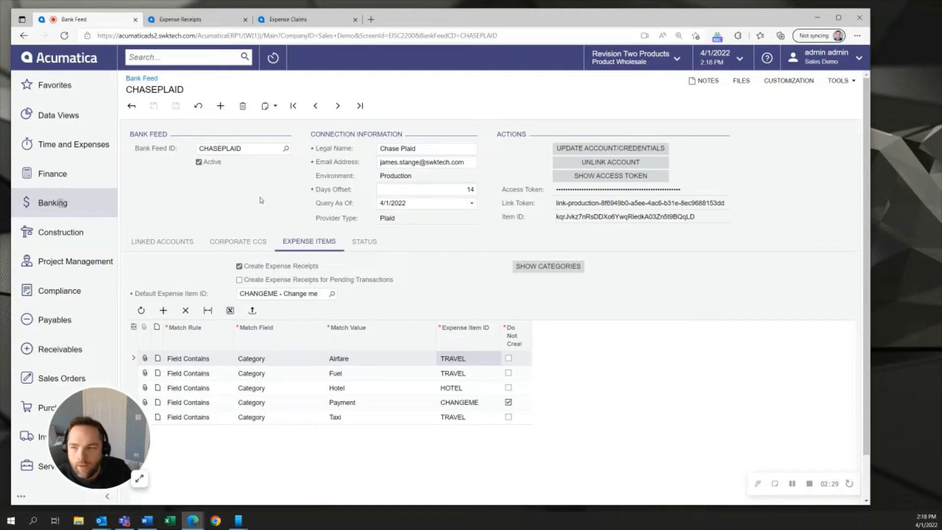
mouse_move(60, 144)
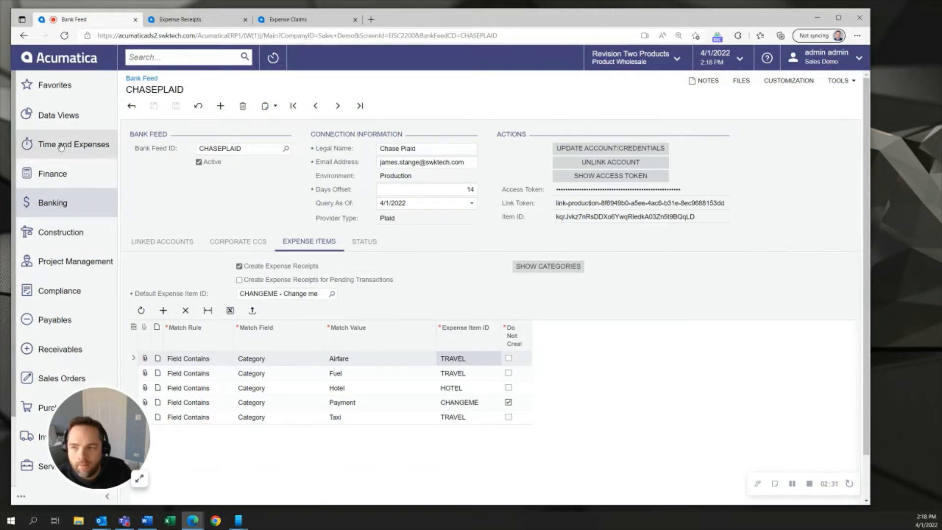
left_click(72, 144)
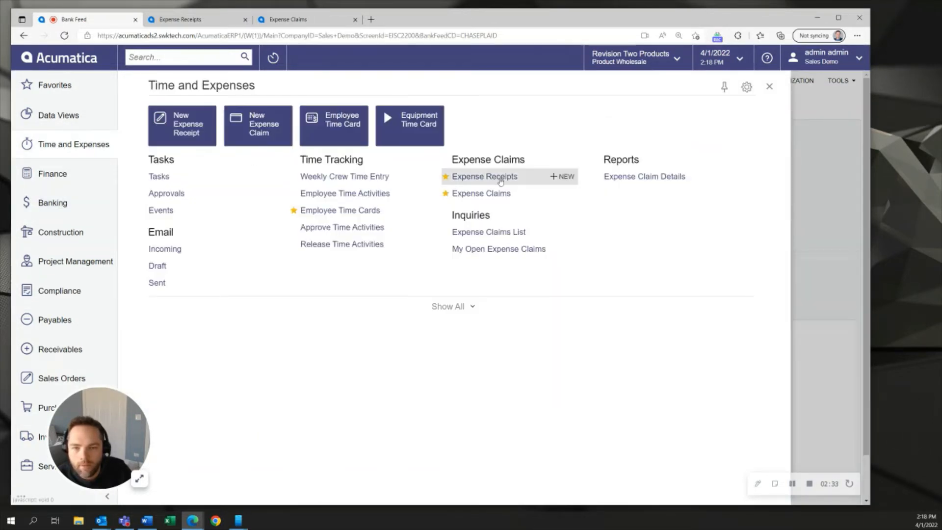
left_click(484, 175)
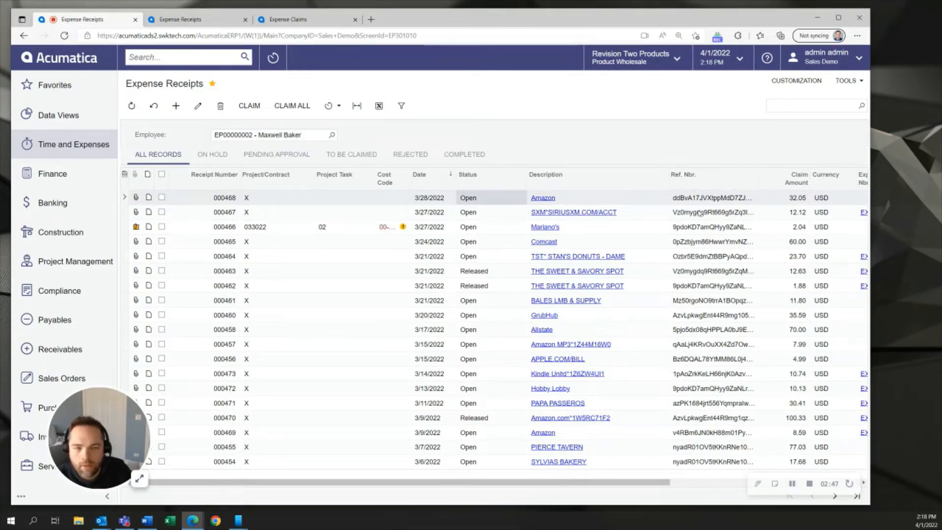
mouse_move(713, 212)
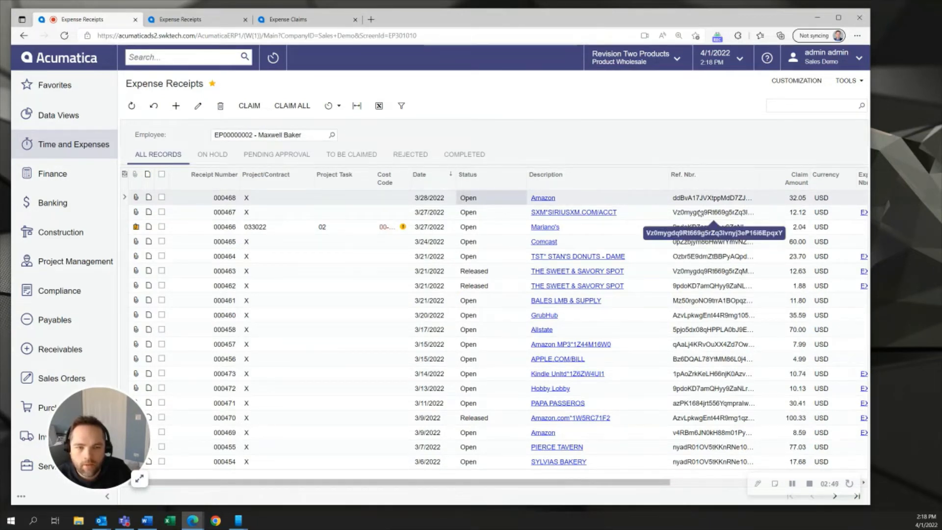
mouse_move(547, 237)
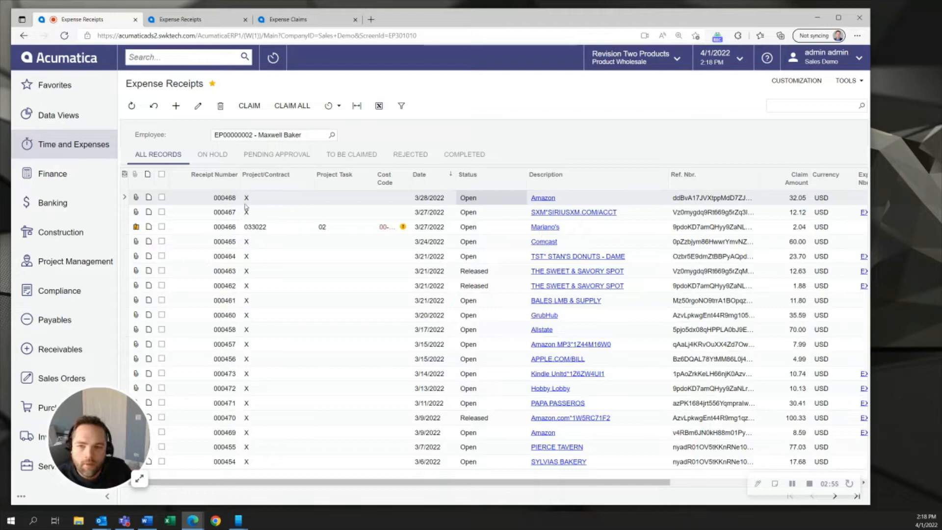
mouse_move(543, 197)
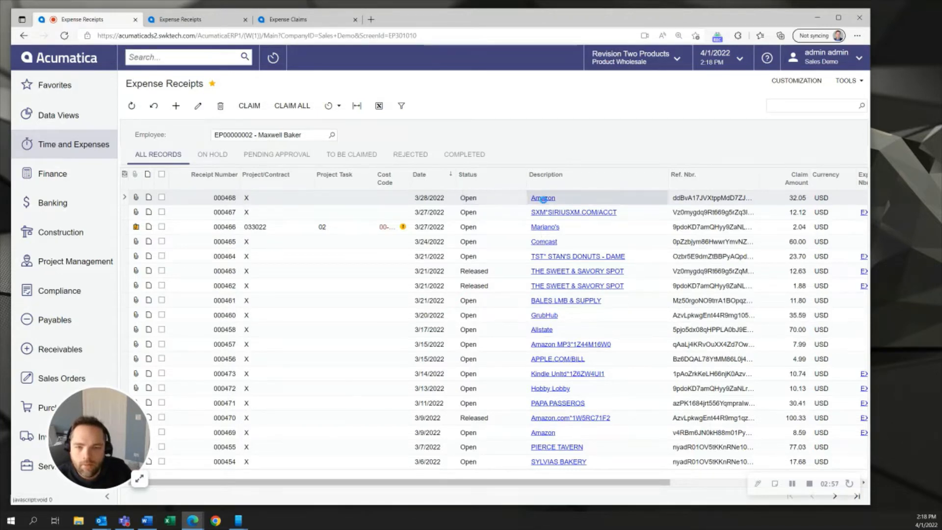
Change the 32.05 Amazon receipt's expense item to SUPPLIES - Office Supplies and save it.
left_click(542, 197)
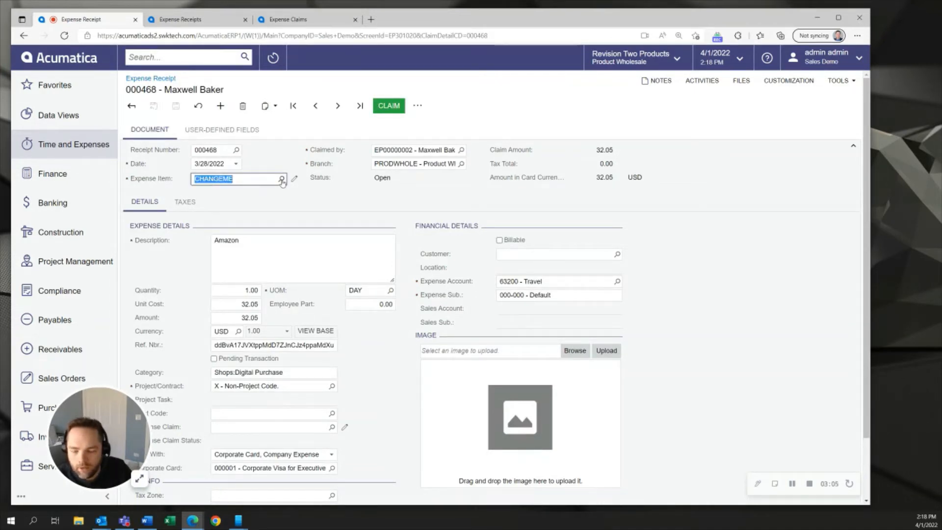
type("sup")
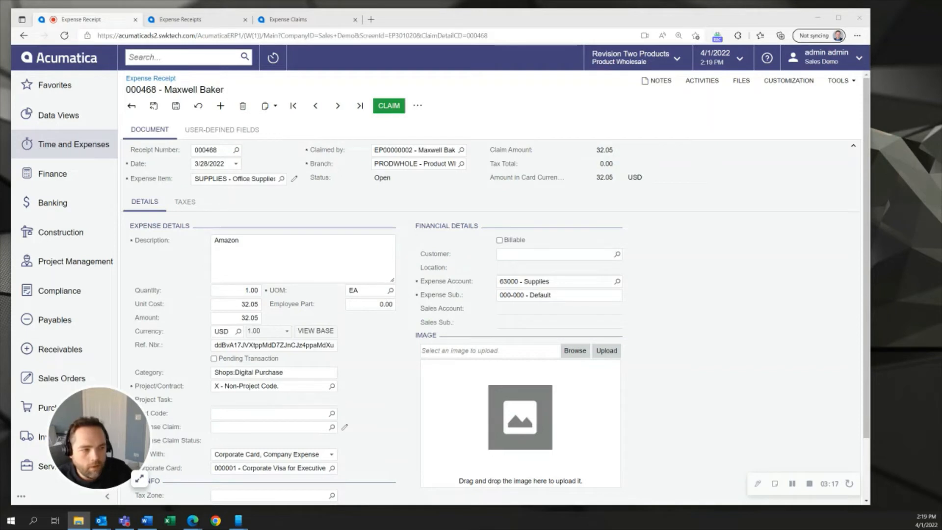
left_click(414, 150)
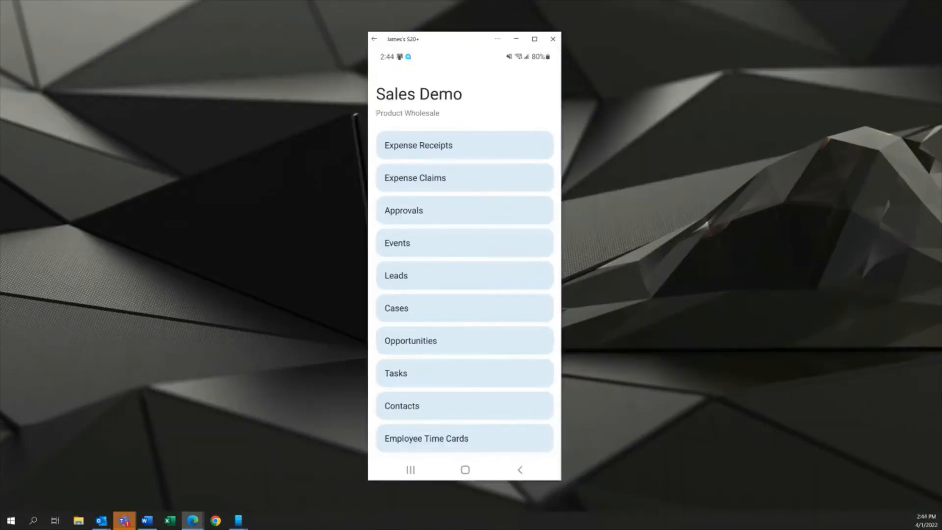
In unclaimed receipts, photograph the paper receipt and attach the cropped image to the Mariano's receipt.
left_click(465, 145)
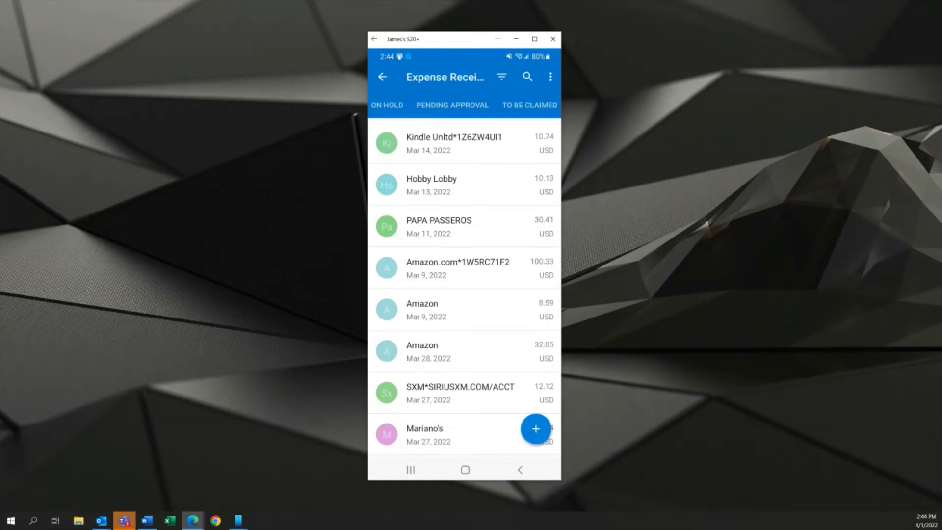
left_click(530, 105)
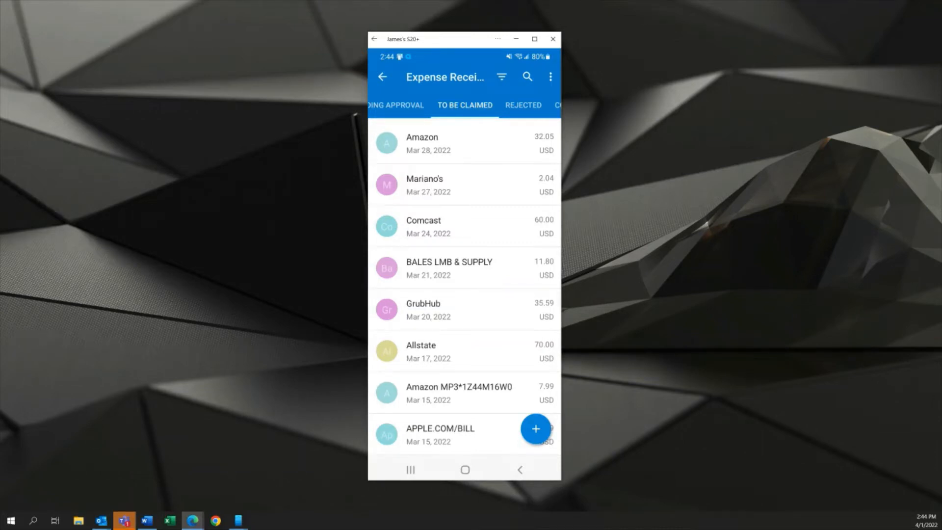
left_click(462, 267)
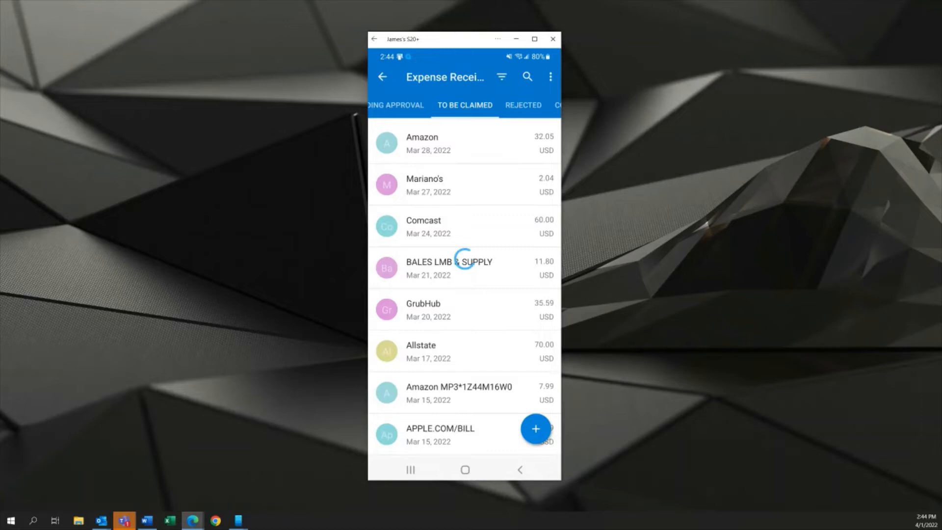
left_click(425, 184)
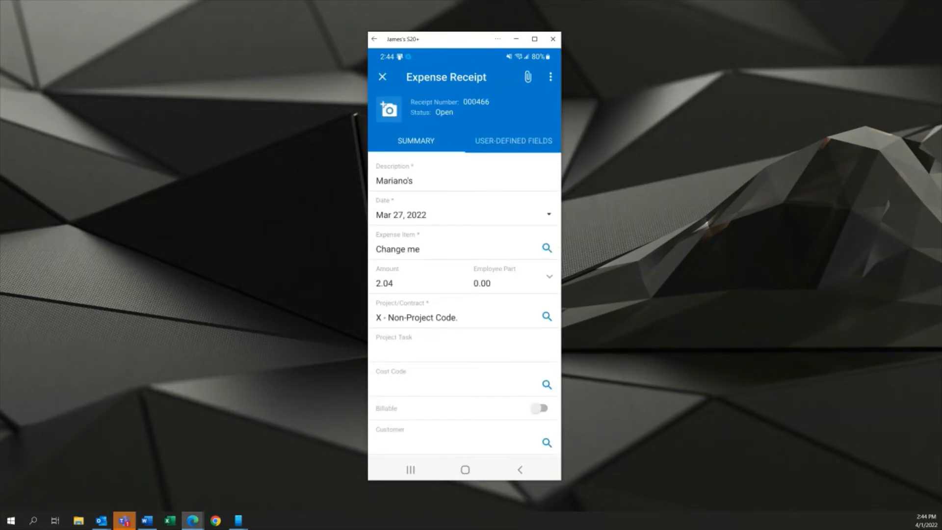
left_click(389, 109)
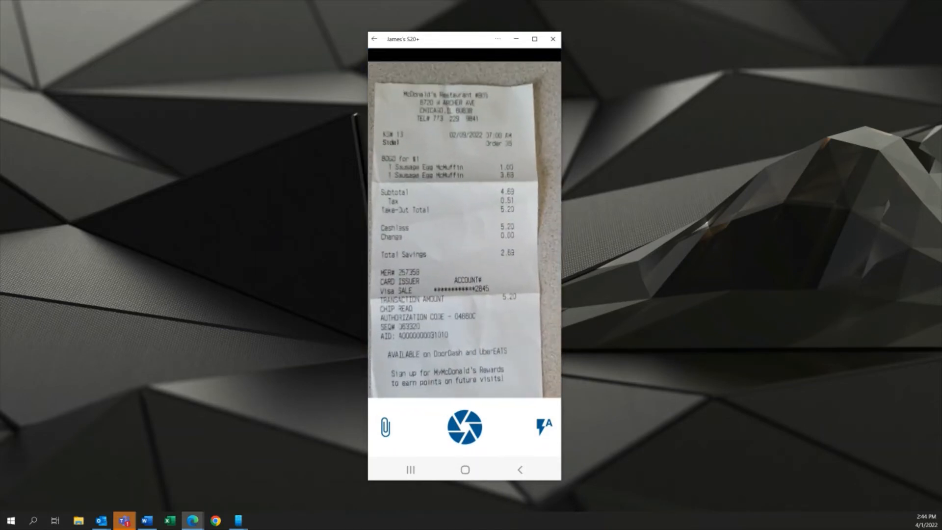
left_click(465, 427)
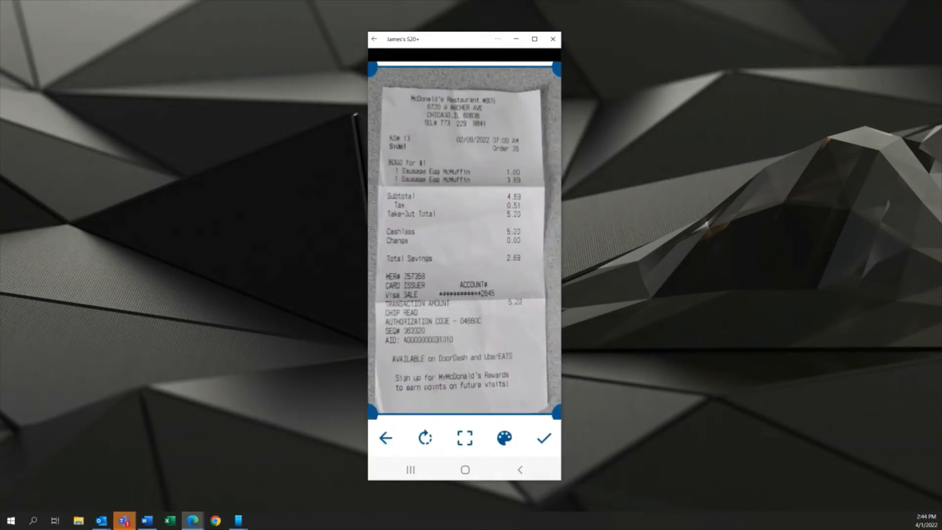
left_click(542, 437)
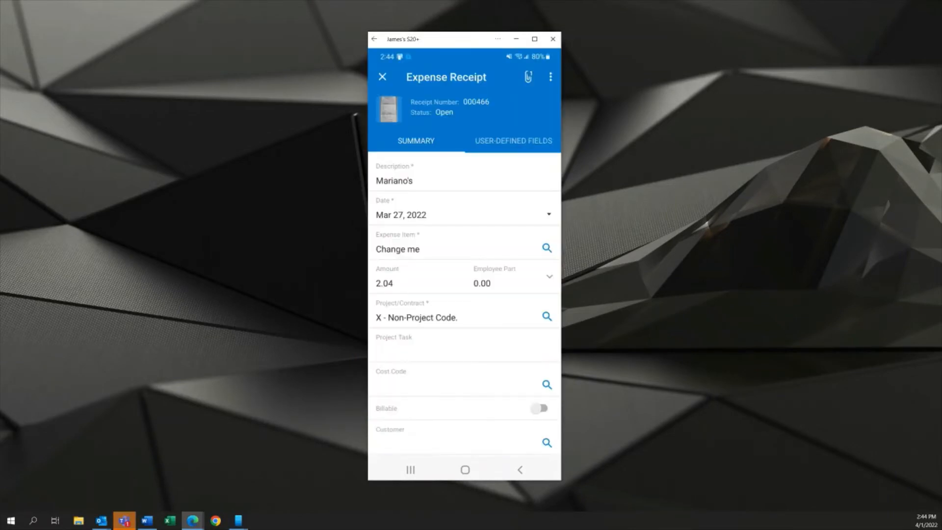
Set the Mariano's receipt's expense item to Meals (Business dinner and lunch) and save it.
left_click(397, 249)
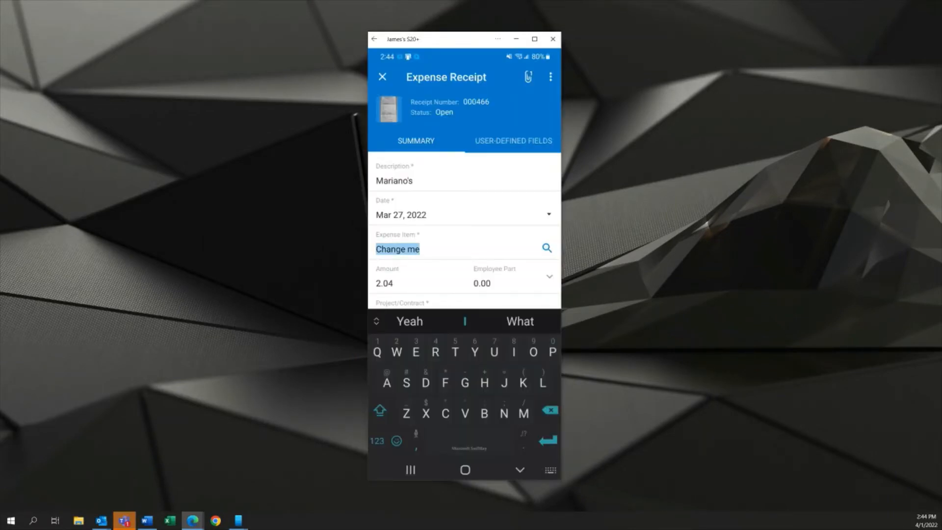
type("Meals")
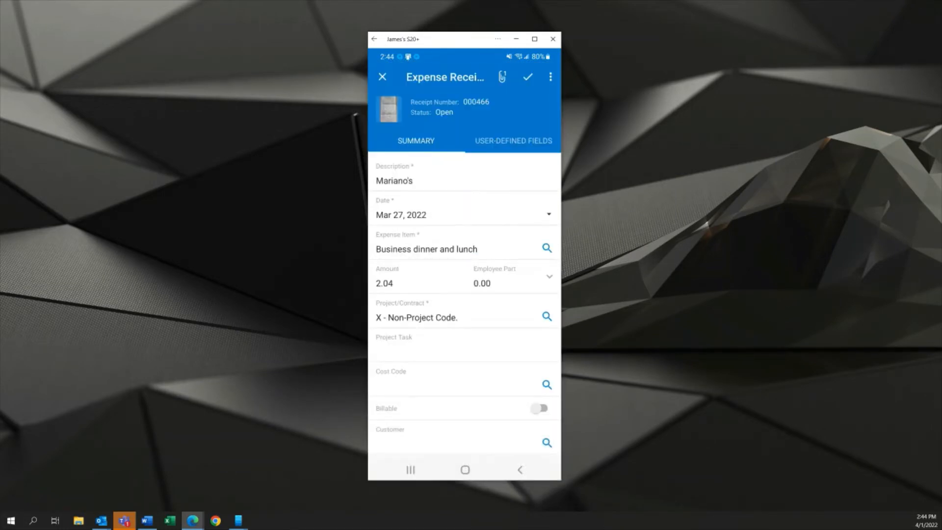
left_click(382, 76)
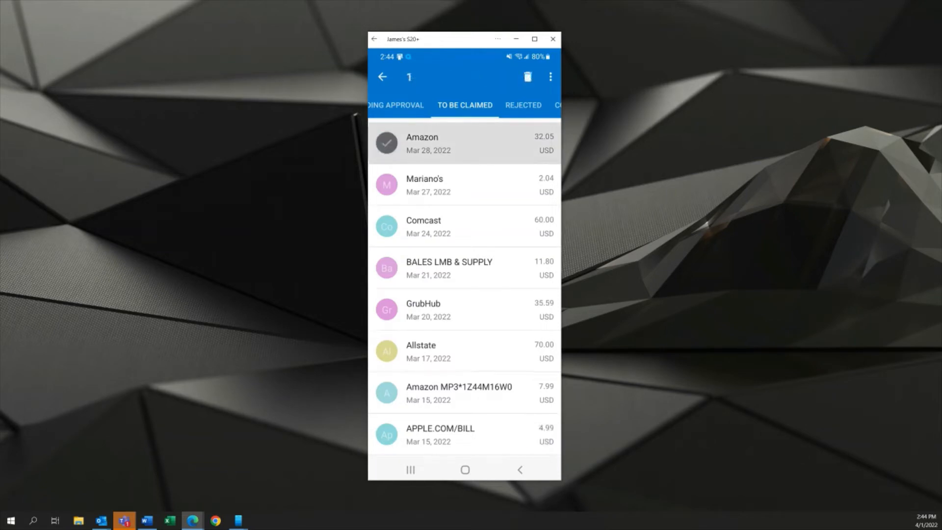
Select the Amazon and Mariano's receipts, claim them as EX000120 for 34.09, and edit its description.
left_click(387, 184)
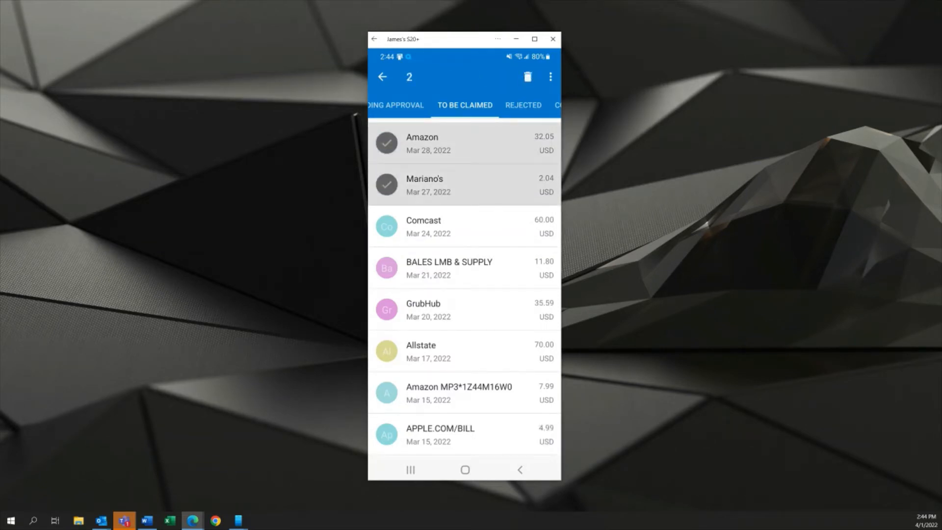
left_click(550, 77)
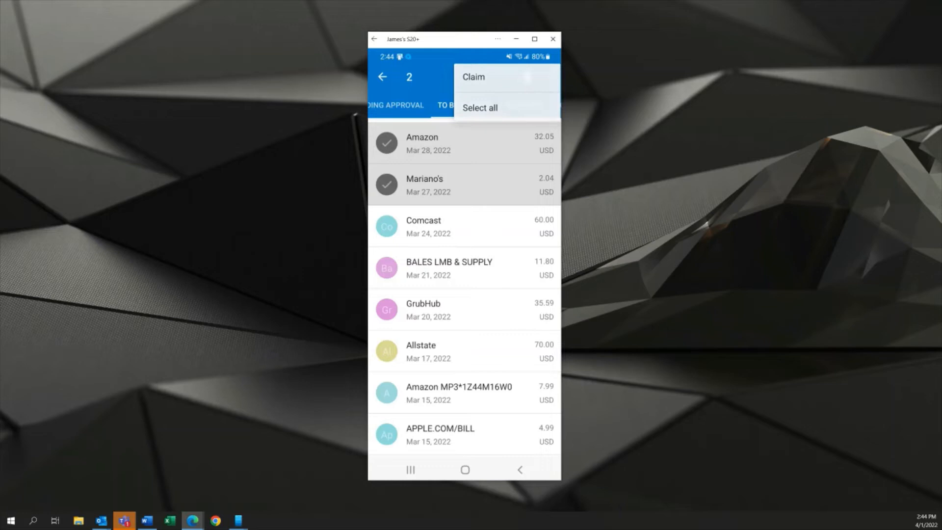
left_click(474, 76)
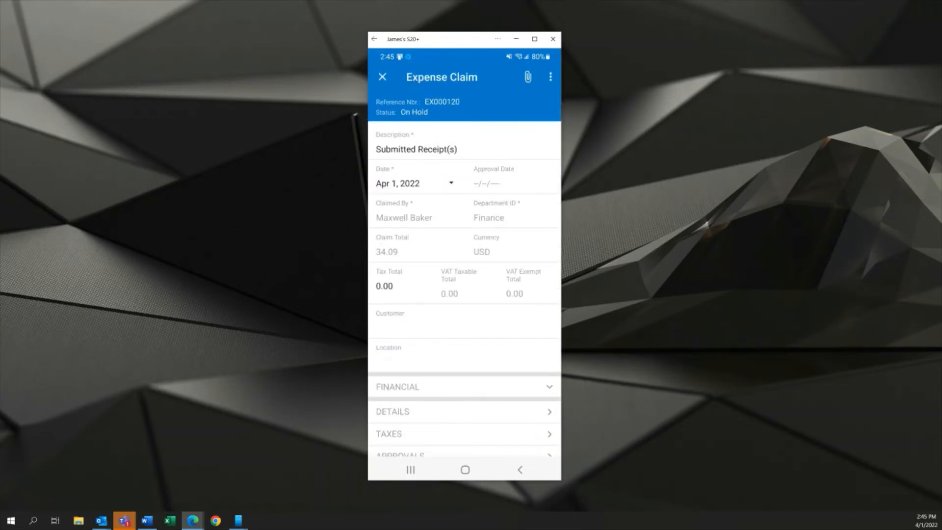
left_click(416, 149)
type("Wi")
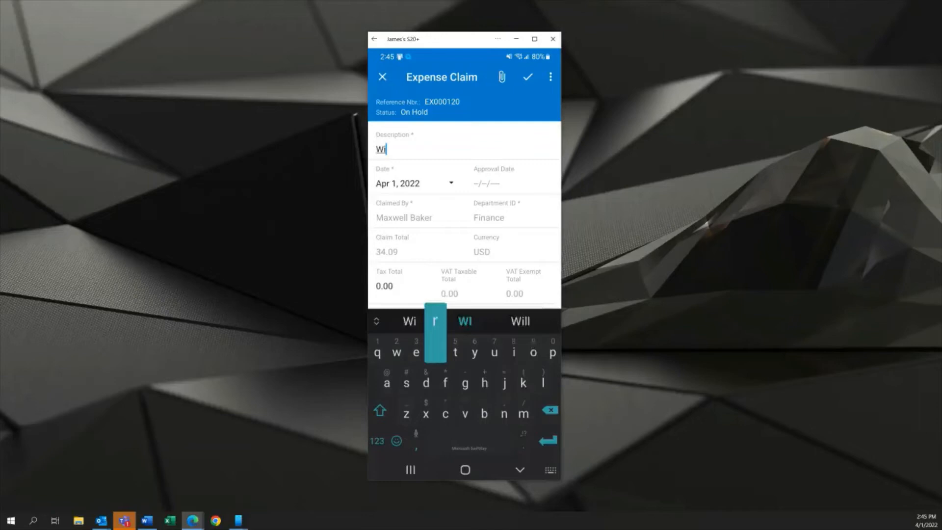
left_click(528, 77)
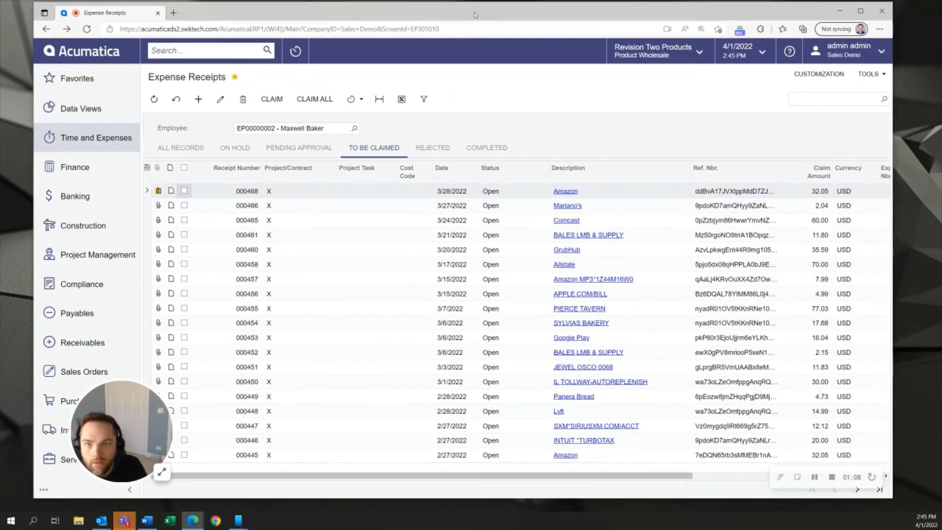
From Expense Claims, review EX000120's approvers, then approve and release it.
left_click(96, 137)
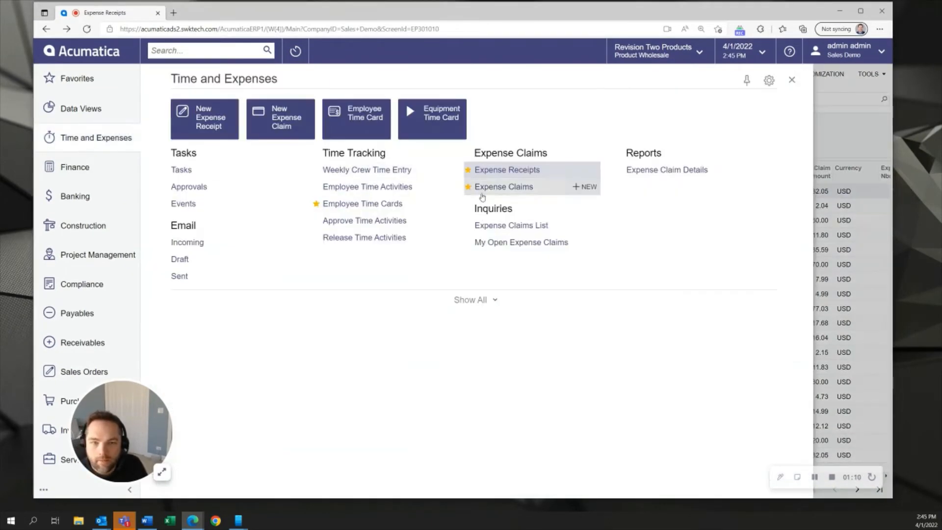
left_click(502, 186)
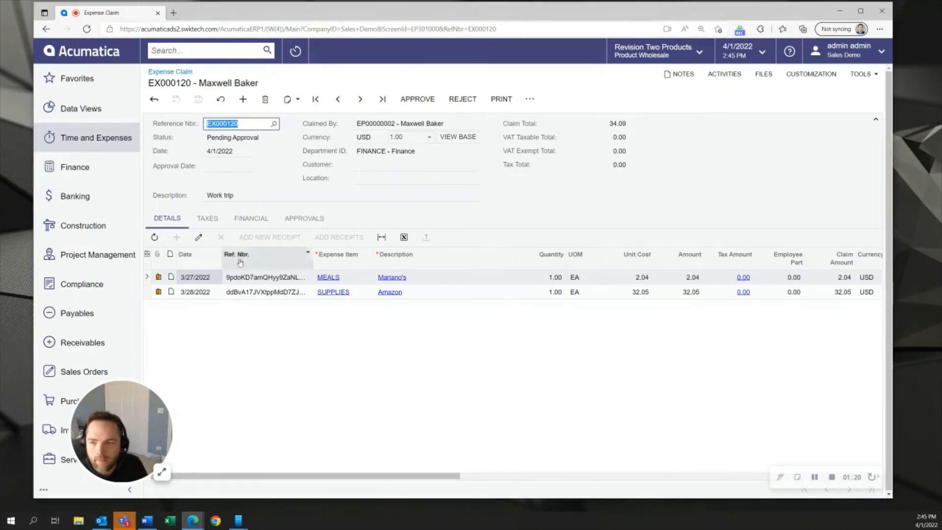
left_click(303, 218)
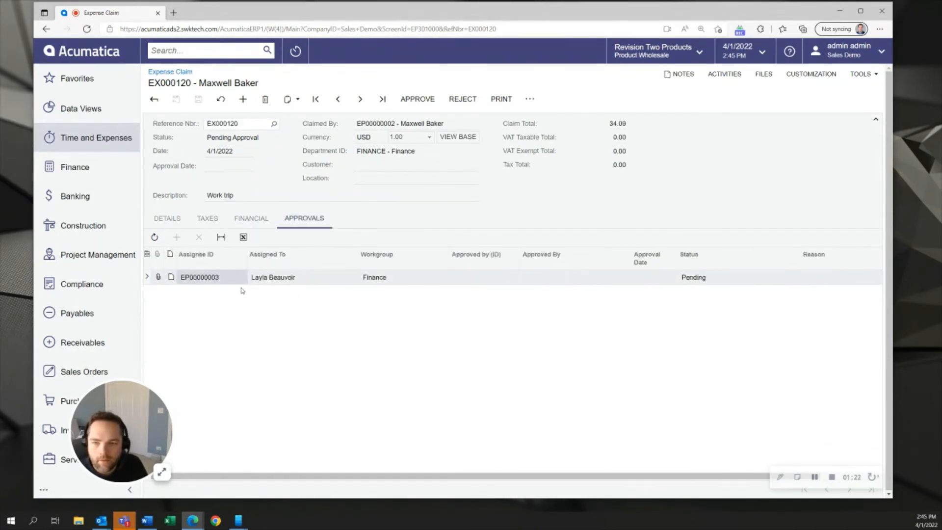
mouse_move(289, 277)
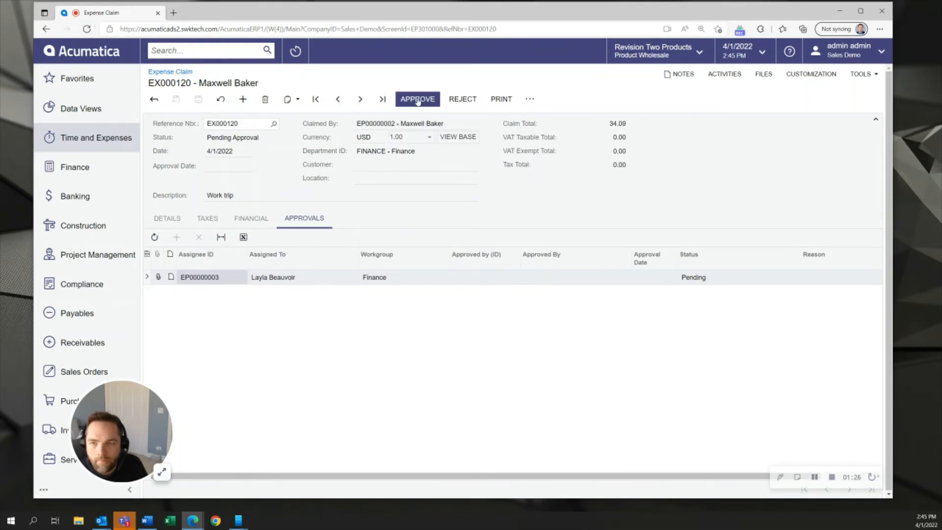
left_click(417, 98)
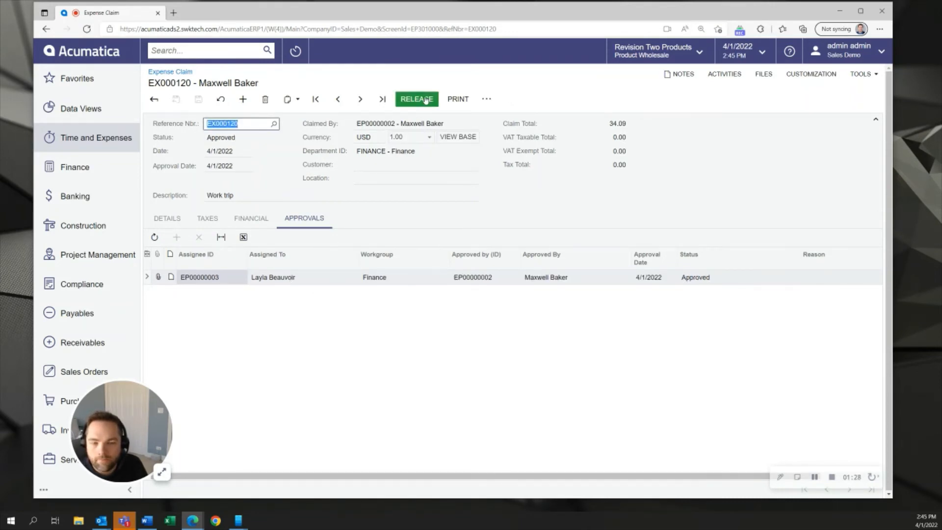
left_click(416, 98)
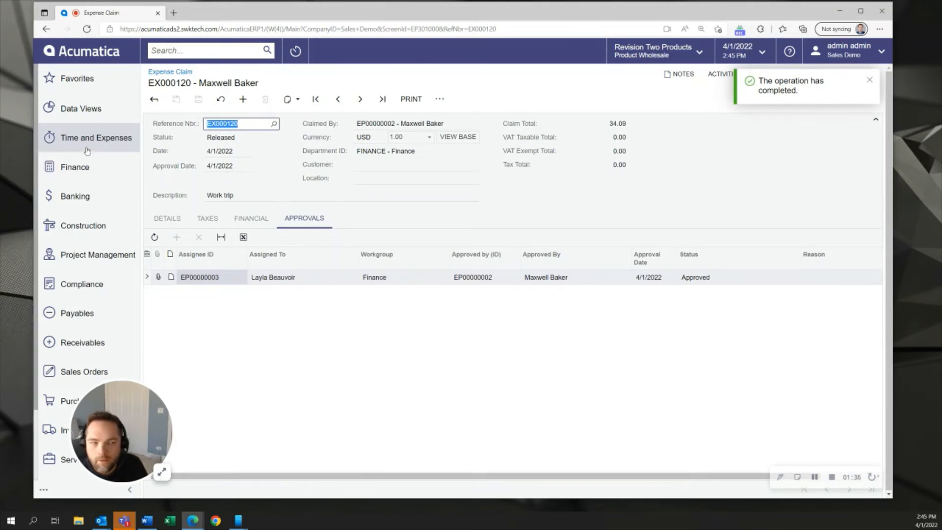
Go to Process Bank Transactions for the CHASEPLAID corporate card feed via the Banking workspace.
left_click(75, 197)
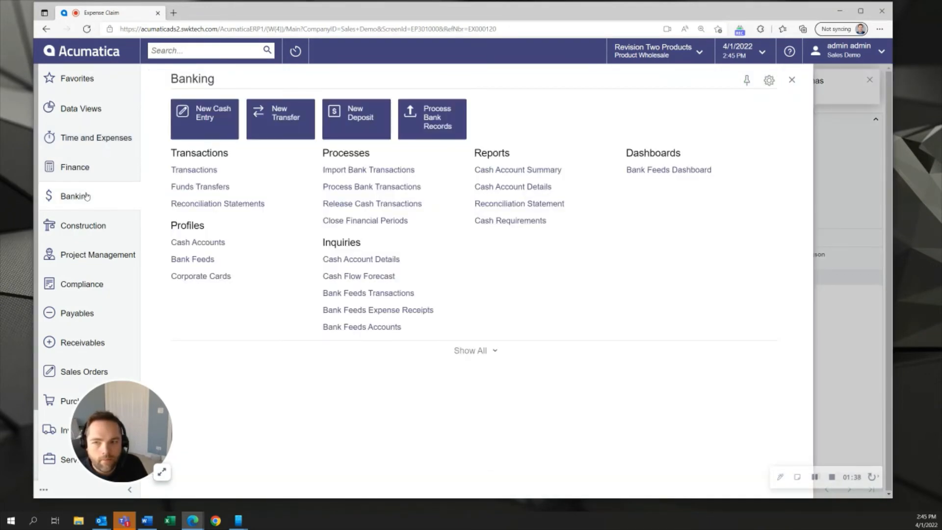
mouse_move(371, 203)
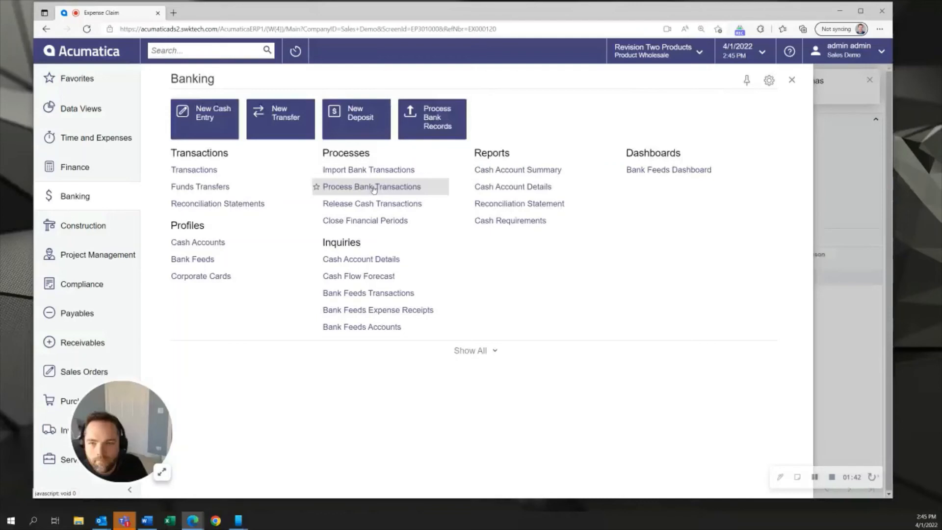
left_click(371, 186)
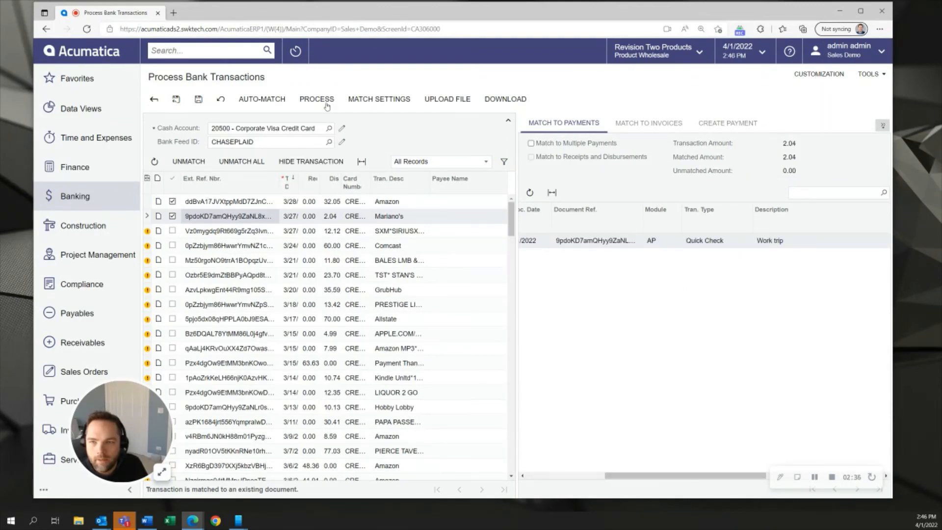
Process the matched Amazon and Mariano's credit card transactions.
left_click(317, 98)
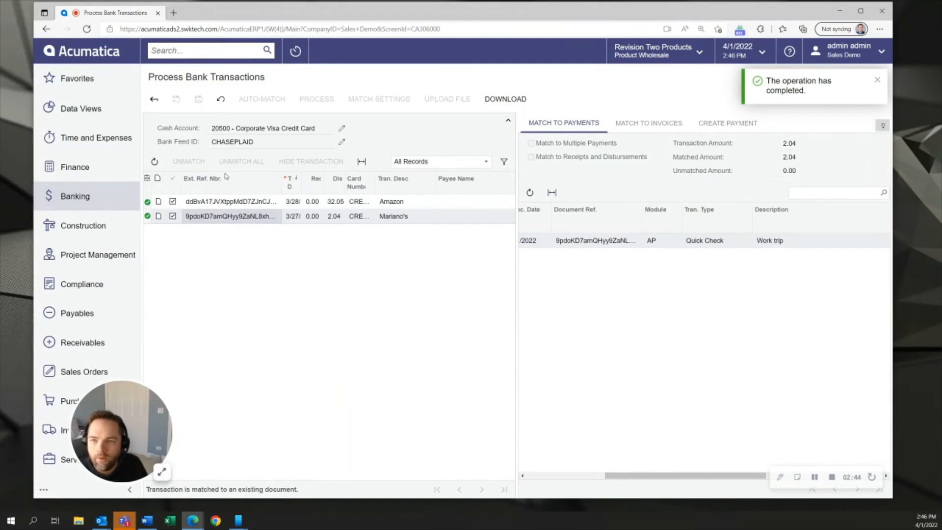
mouse_move(74, 196)
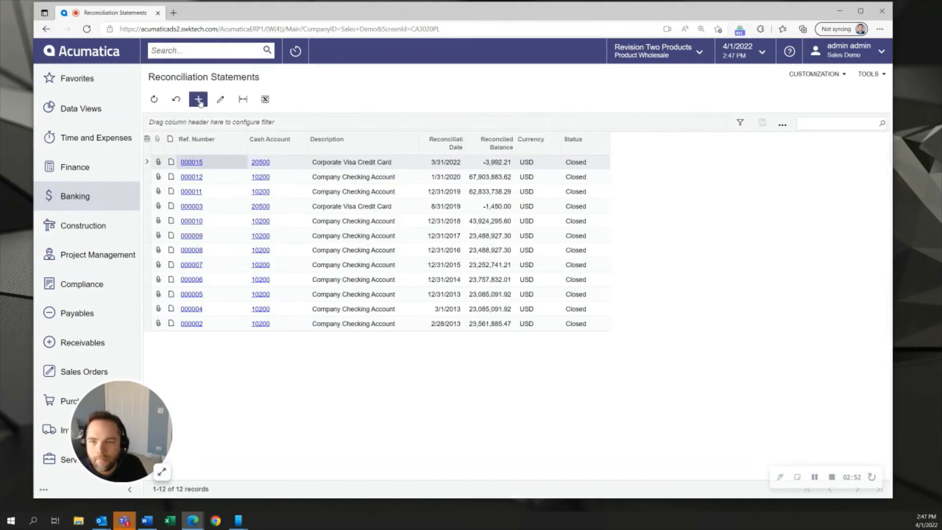
Create a new reconciliation statement for cash account 20500 Corporate Visa Credit Card with its cleared disbursements.
left_click(198, 99)
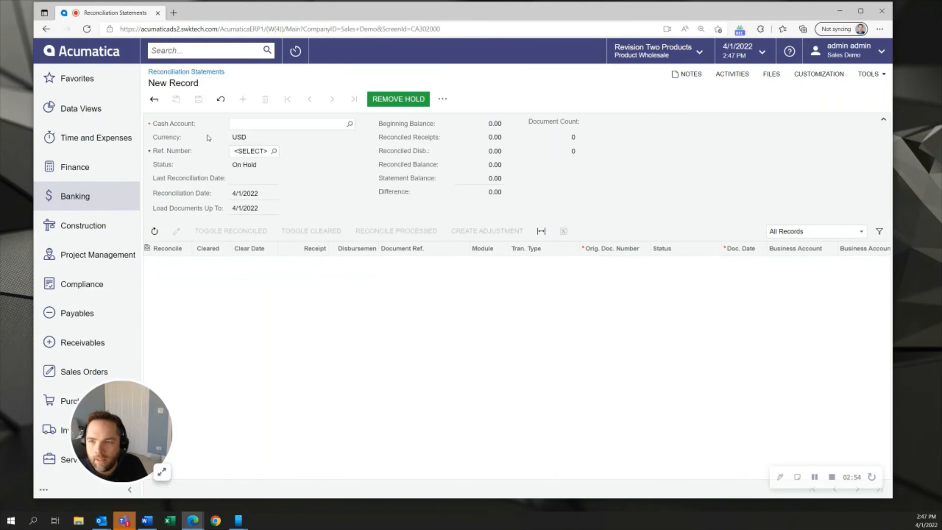
left_click(350, 124)
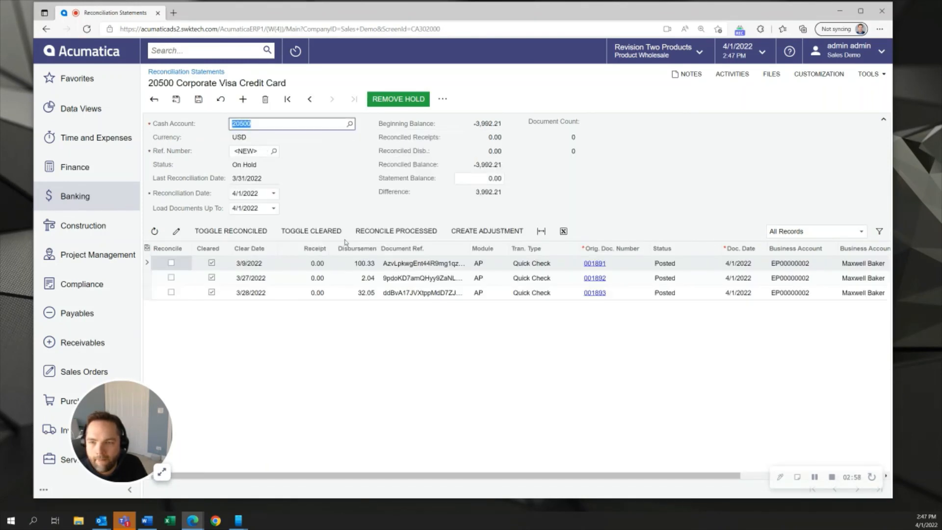
left_click(176, 98)
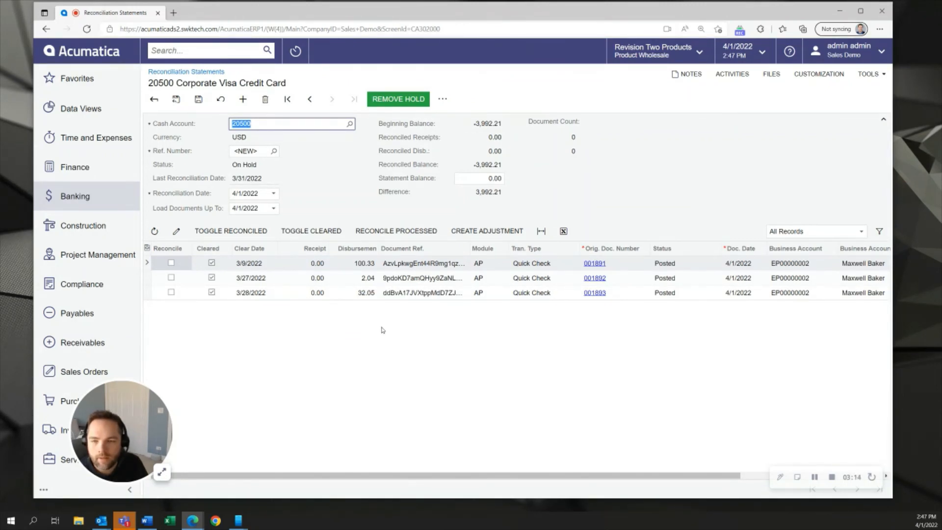
mouse_move(317, 312)
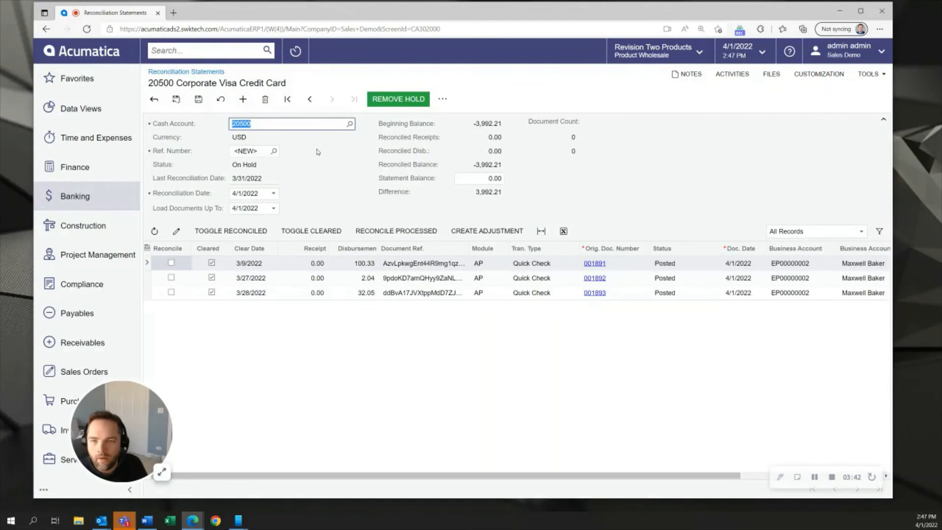
mouse_move(377, 208)
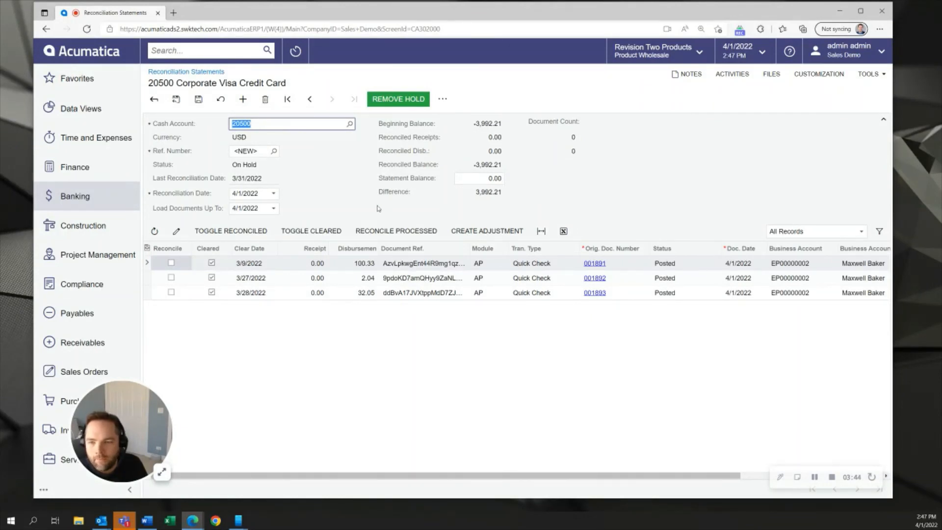